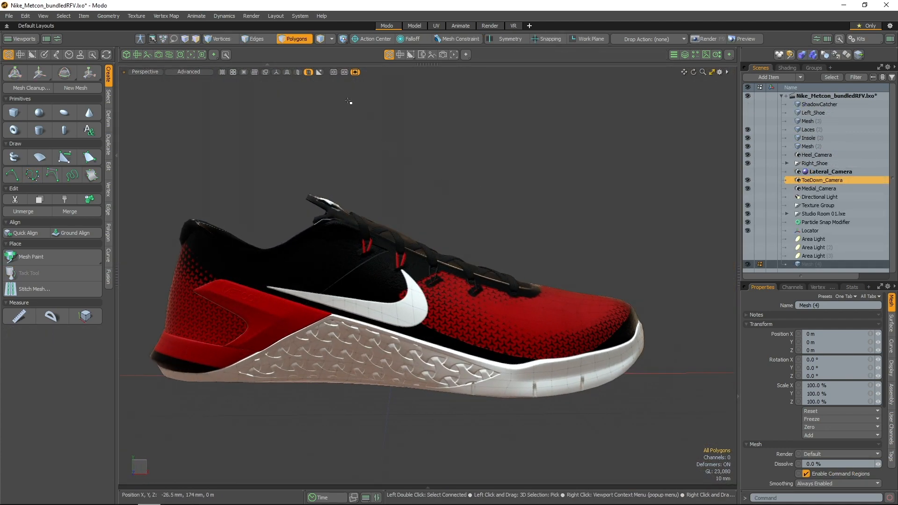
# - Switch to the IgnoreSubdivisionEdgeWeights weighted cube scene for Catmull-Clark subdivision
pyautogui.click(33, 176)
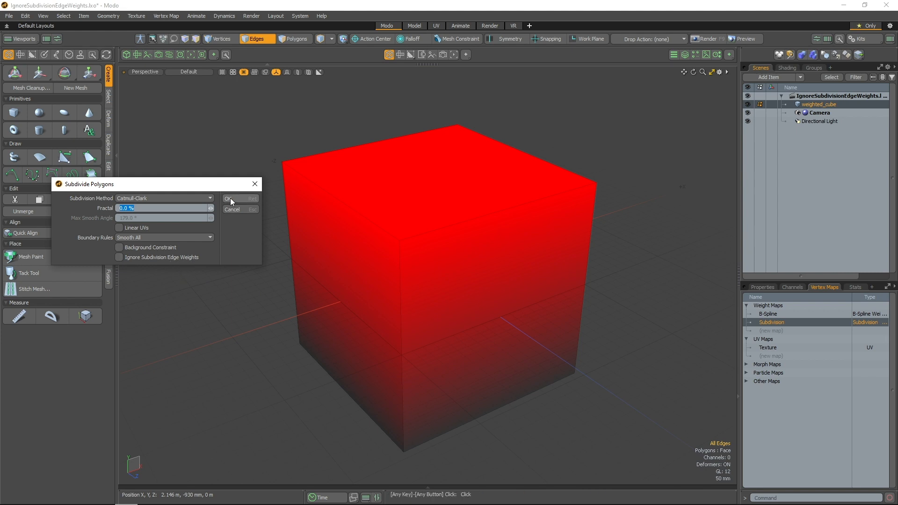
# - Confirm the Subdivide Polygons settings and switch to the Sunglasses scene
pyautogui.click(231, 198)
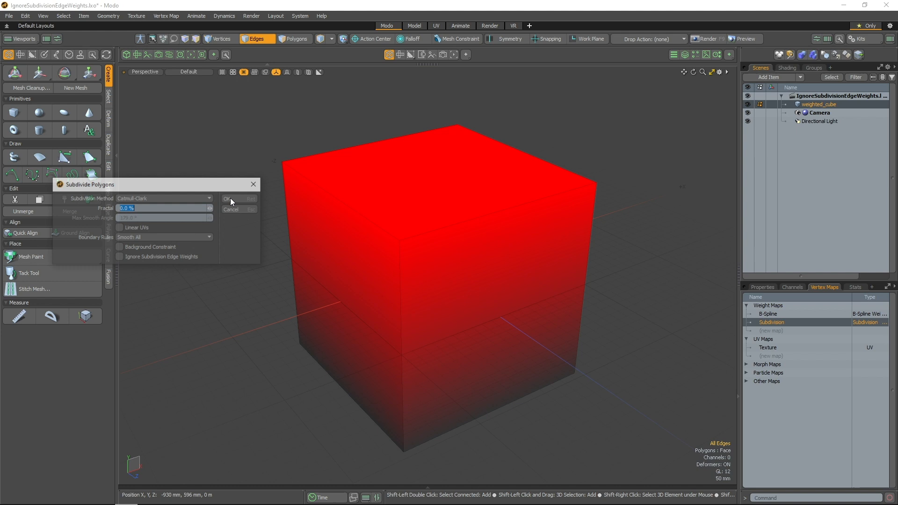
pyautogui.click(119, 257)
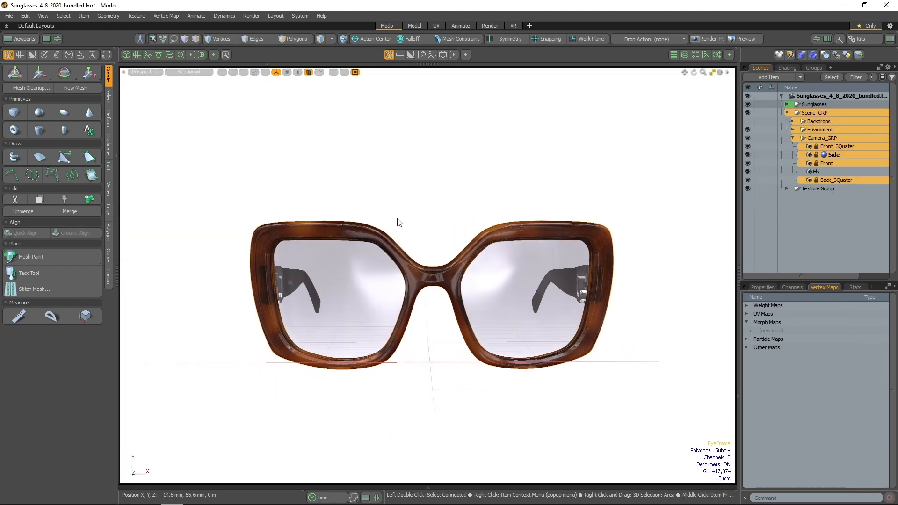
# - Show index numbers for selected sunglasses lens vertices, then load the Garg_2 gargoyle scene
pyautogui.click(220, 38)
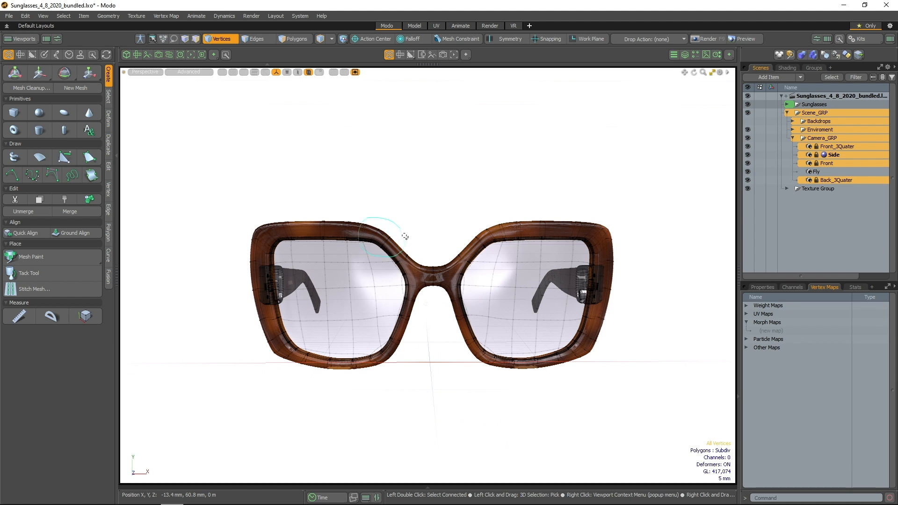
pyautogui.click(378, 234)
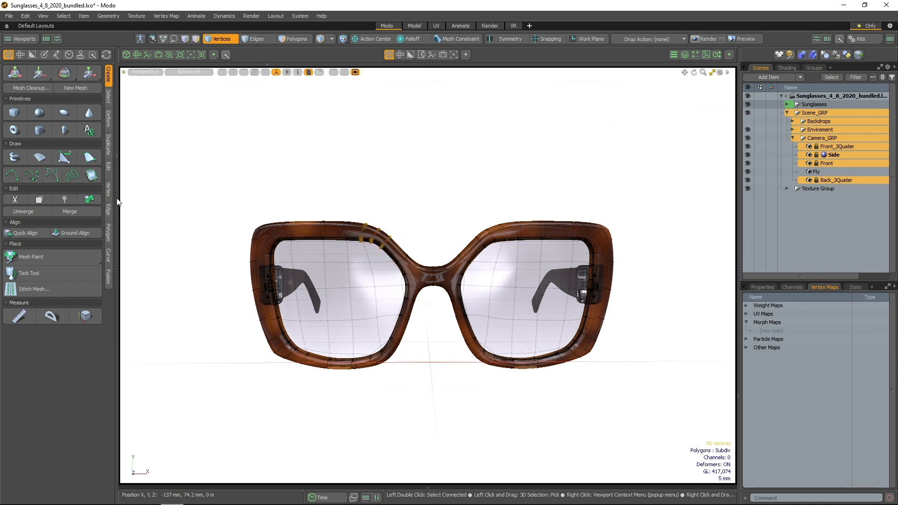
pyautogui.click(108, 190)
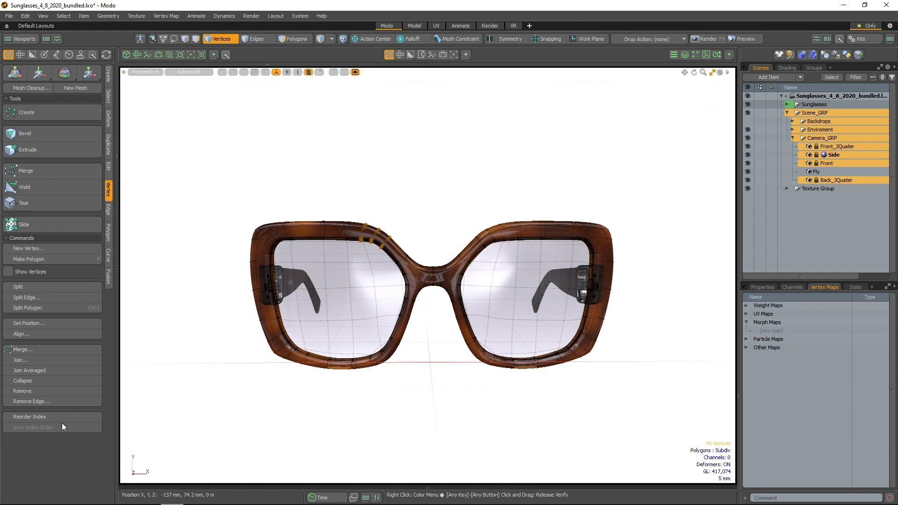
pyautogui.moveTo(66, 444)
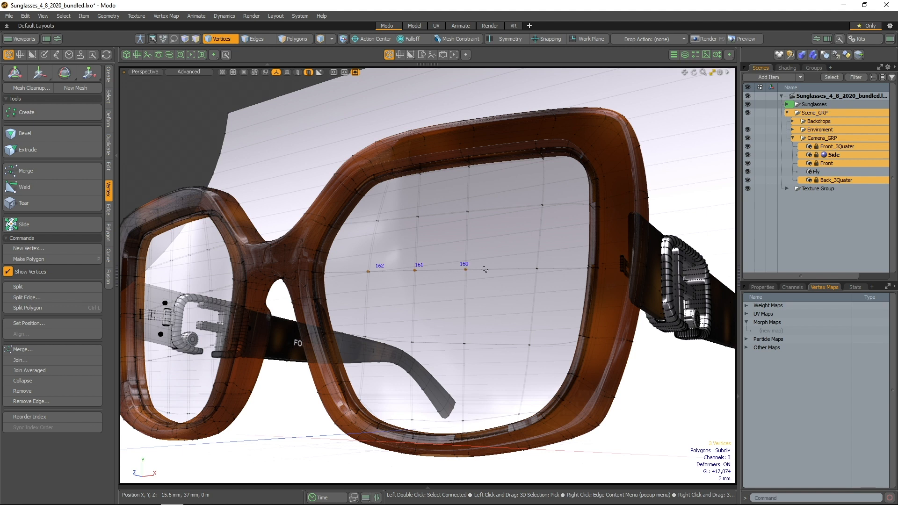
pyautogui.click(30, 416)
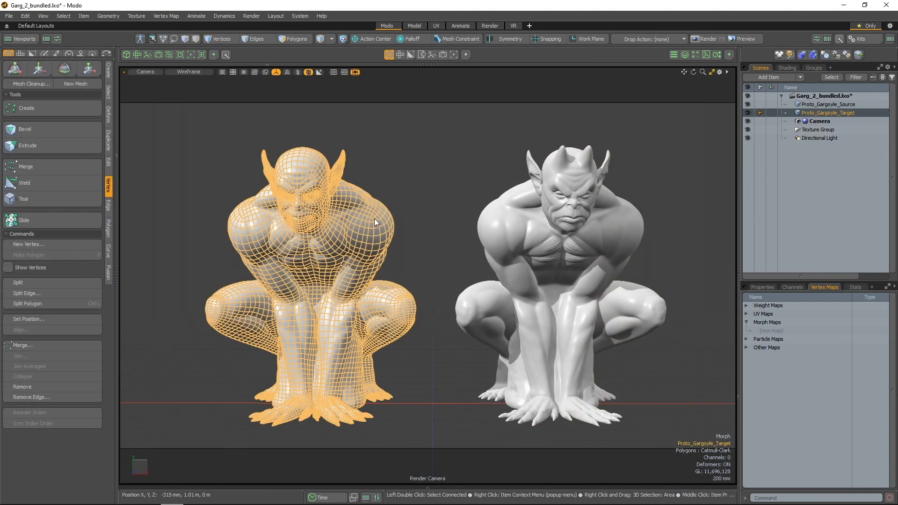
# - Create a Background Morph map on Proto_Gargoyle_Target, then select Proto_Gargoyle_Source
pyautogui.click(166, 15)
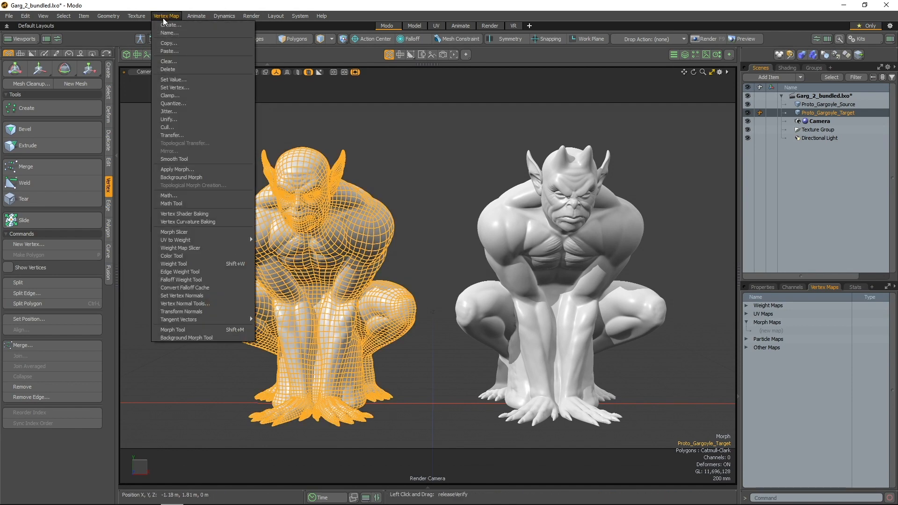
pyautogui.click(181, 176)
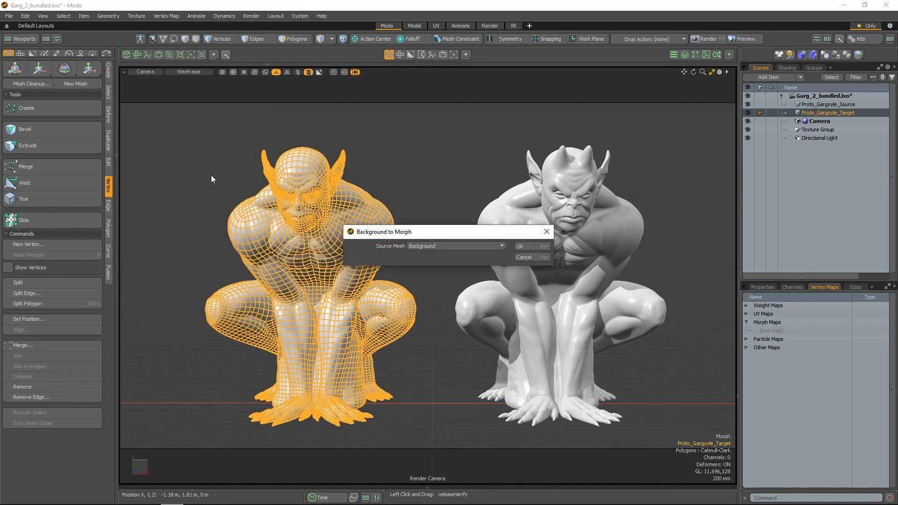
pyautogui.click(519, 246)
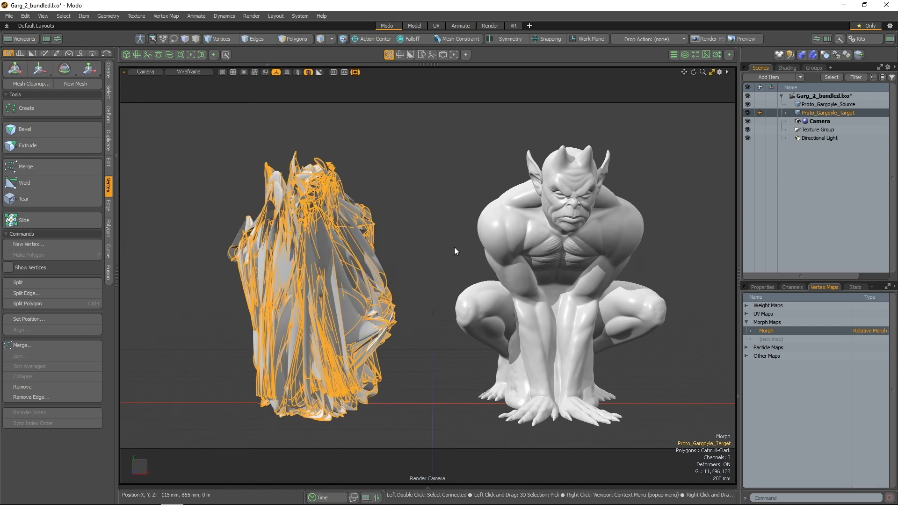
pyautogui.click(828, 104)
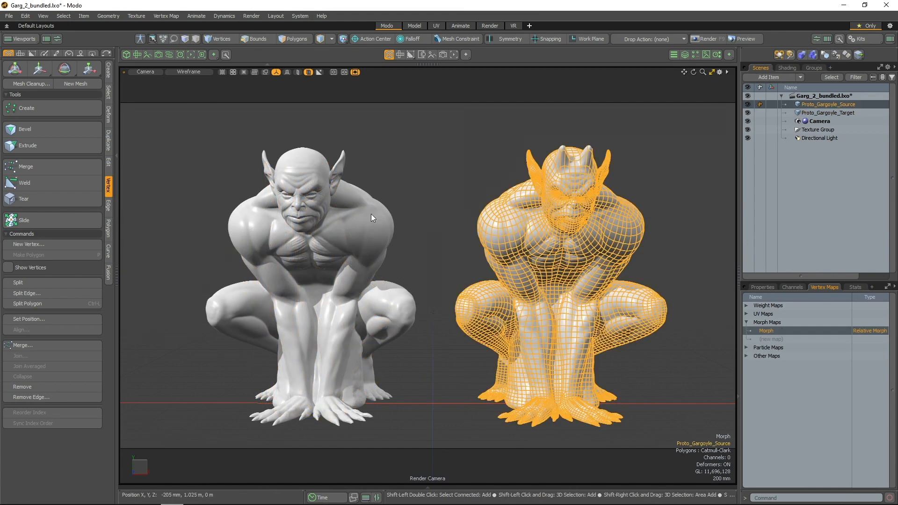
# - Sync Index Order across both gargoyle meshes, reordering 11,424 vertices
pyautogui.click(293, 38)
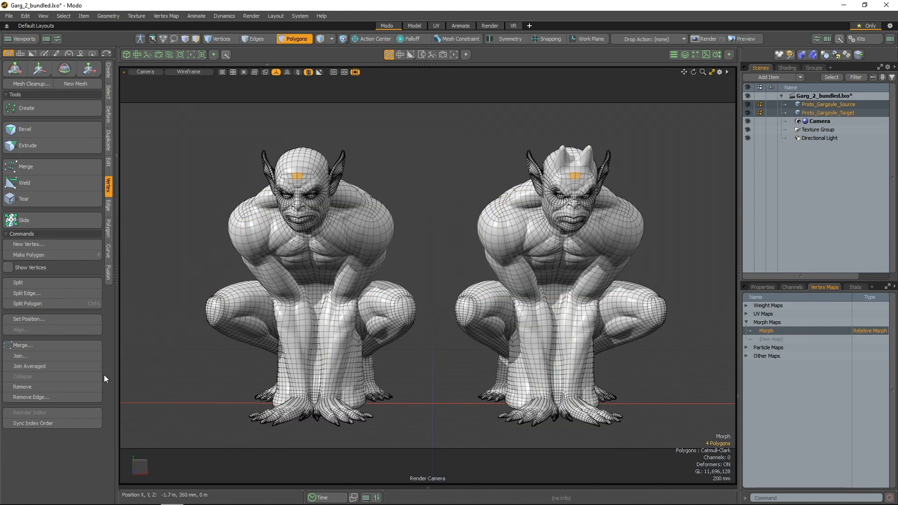
pyautogui.click(33, 423)
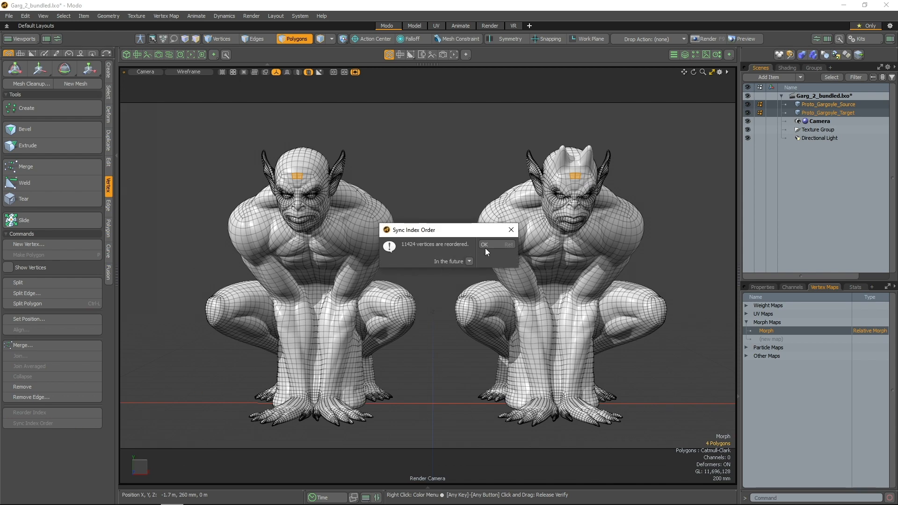
pyautogui.click(483, 245)
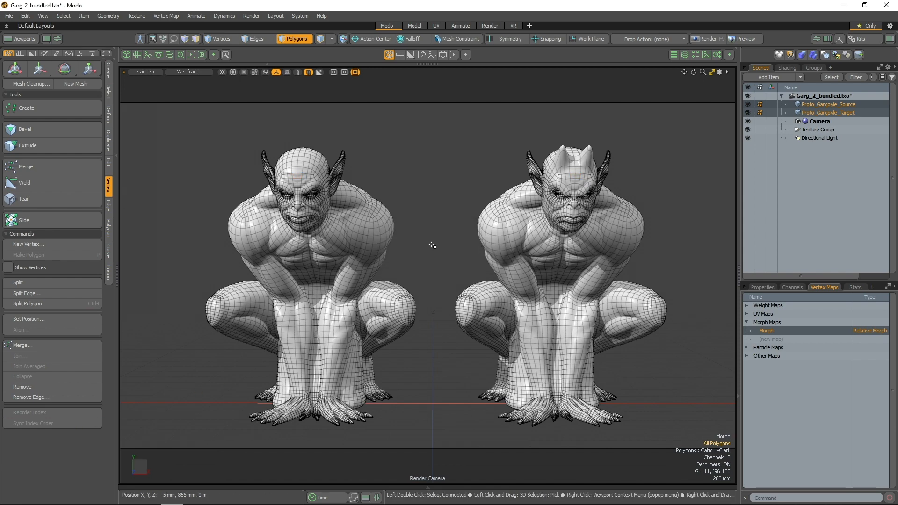
pyautogui.click(165, 16)
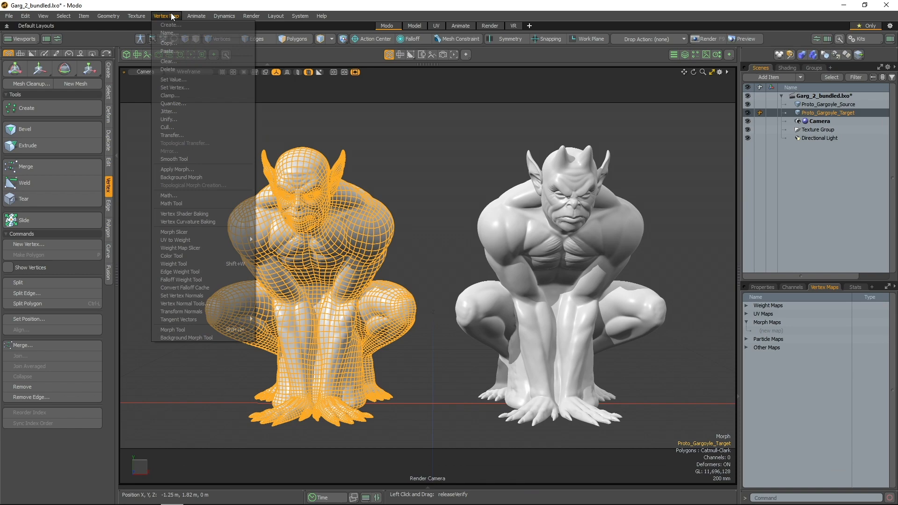